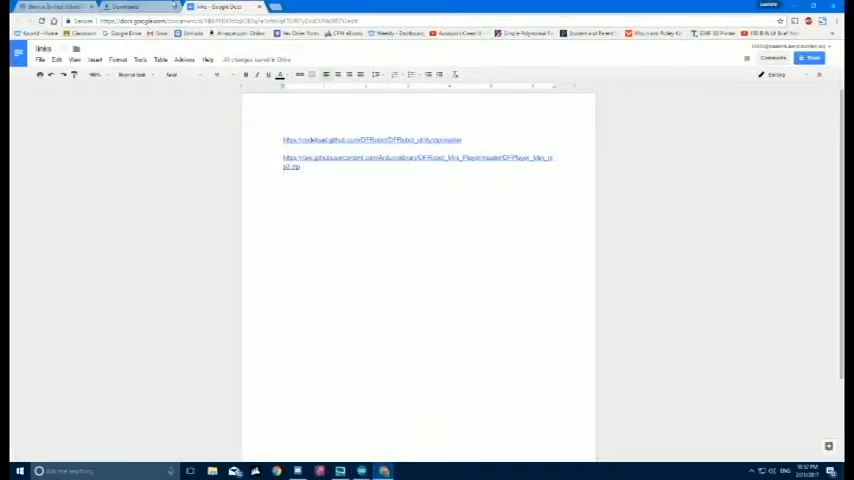
- Open a new Chrome tab and start a Google search for "dfplayer"
click(300, 7)
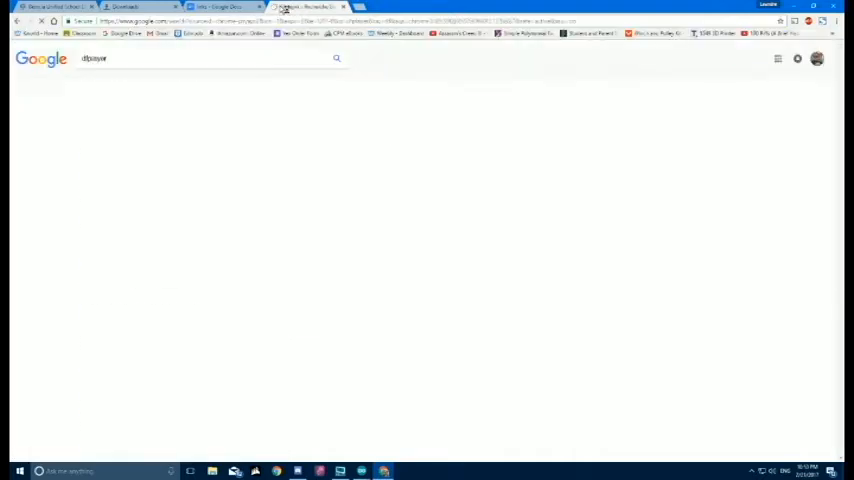
- Open the DFPlayer Mini DFRobot Wiki page and browse its pinout and connection diagram
click(305, 7)
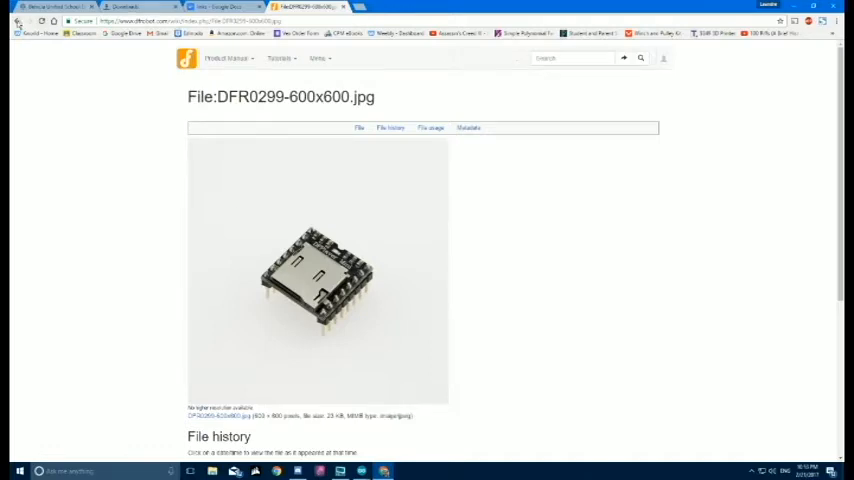
click(17, 21)
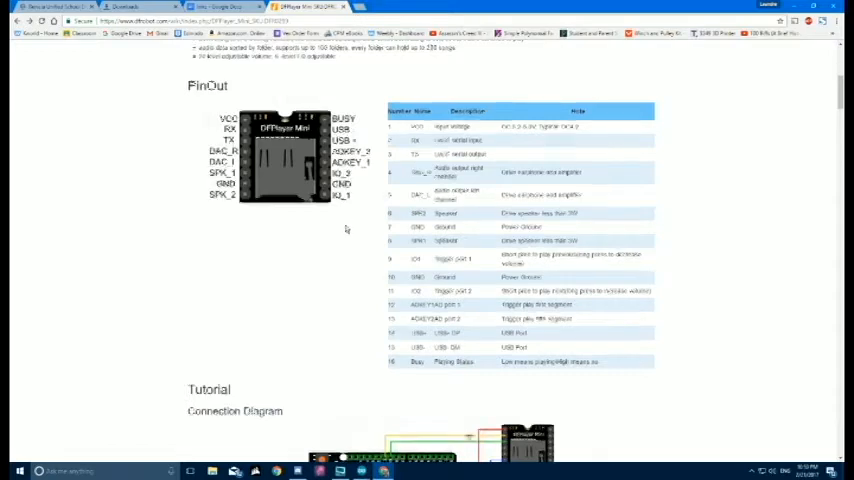
scroll(down, 3)
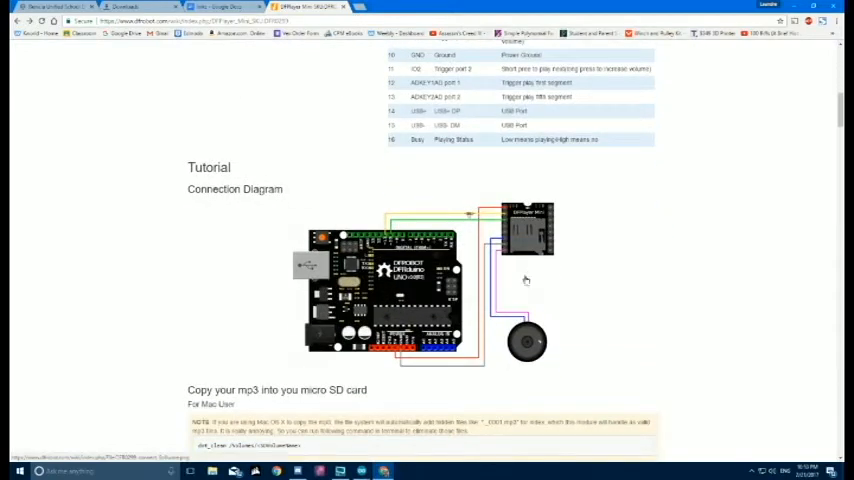
mouse_move(543, 272)
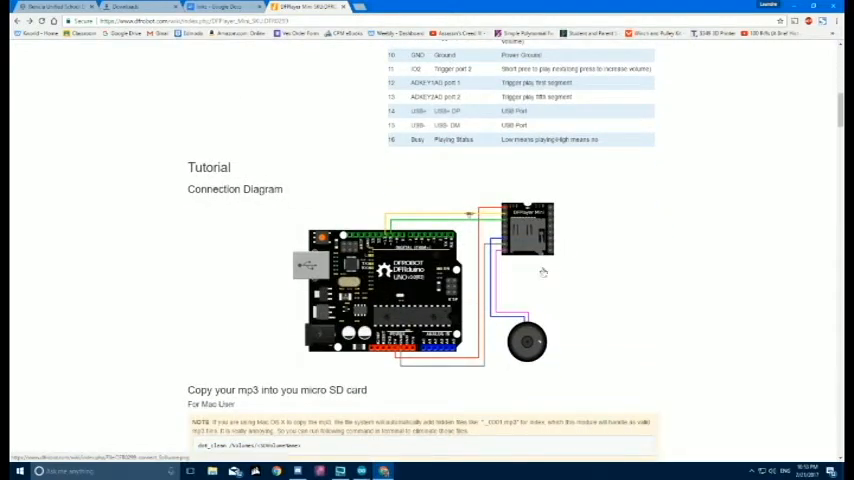
scroll(down, 3)
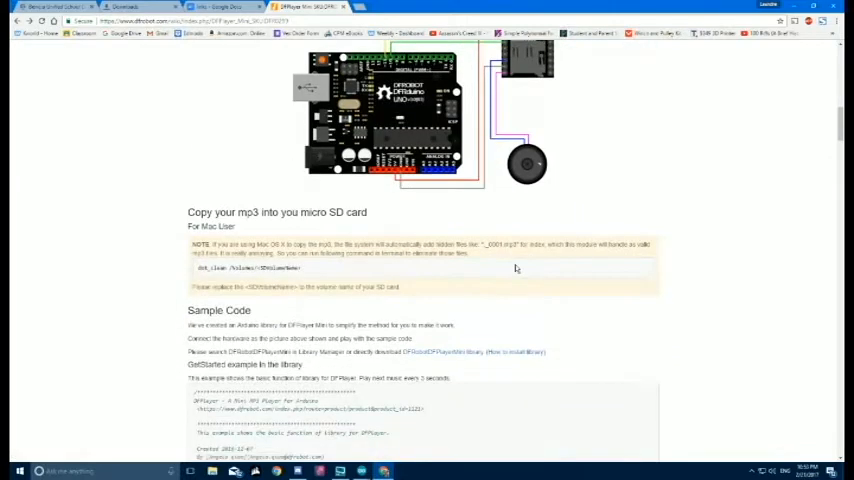
scroll(up, 3)
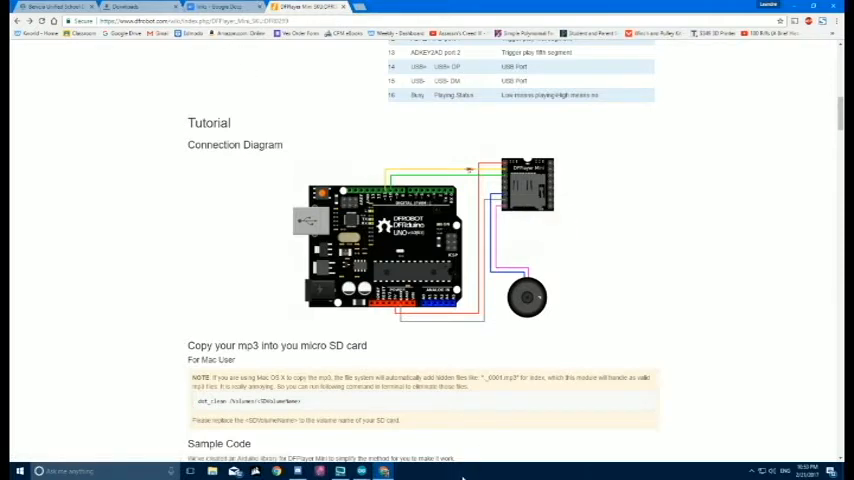
- Review the wiki's sample code, then return to the links Google Doc
scroll(down, 3)
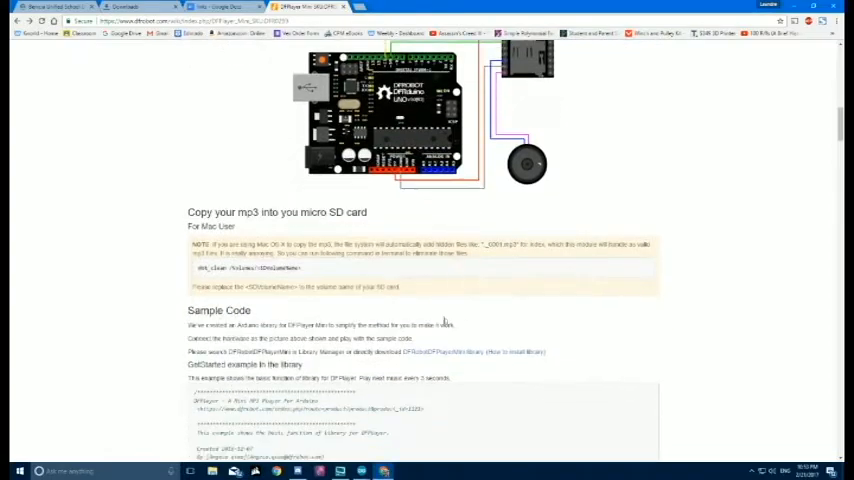
scroll(down, 3)
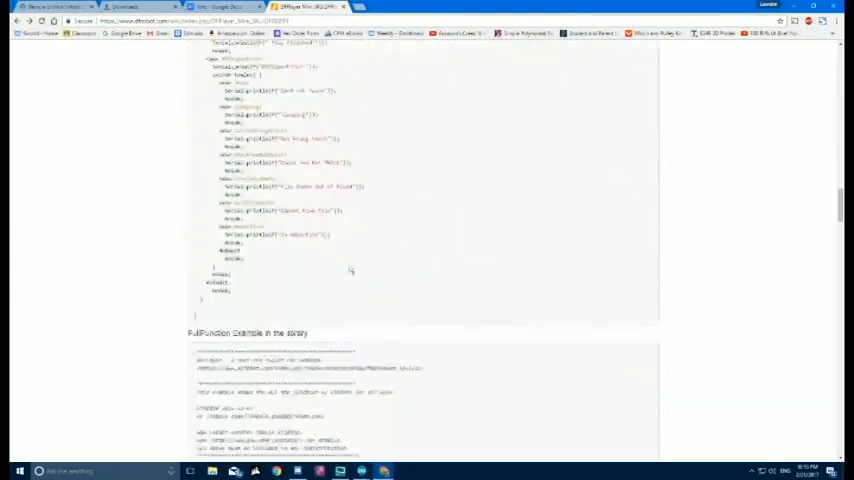
scroll(up, 3)
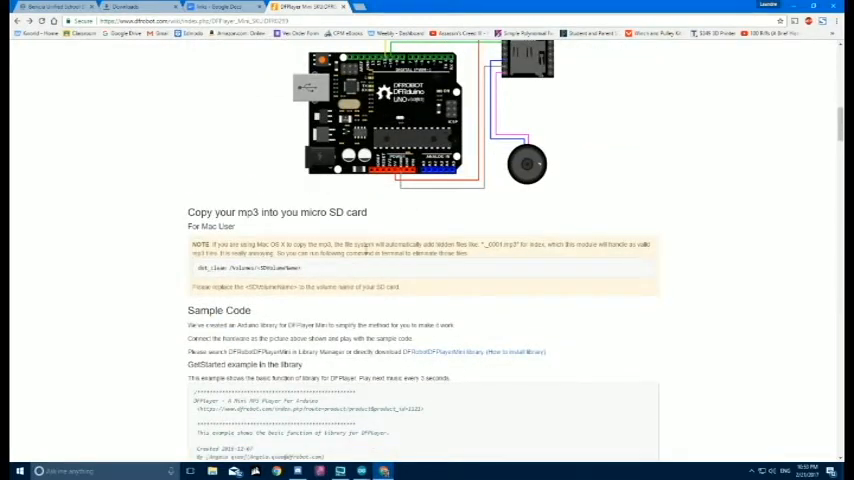
mouse_move(314, 351)
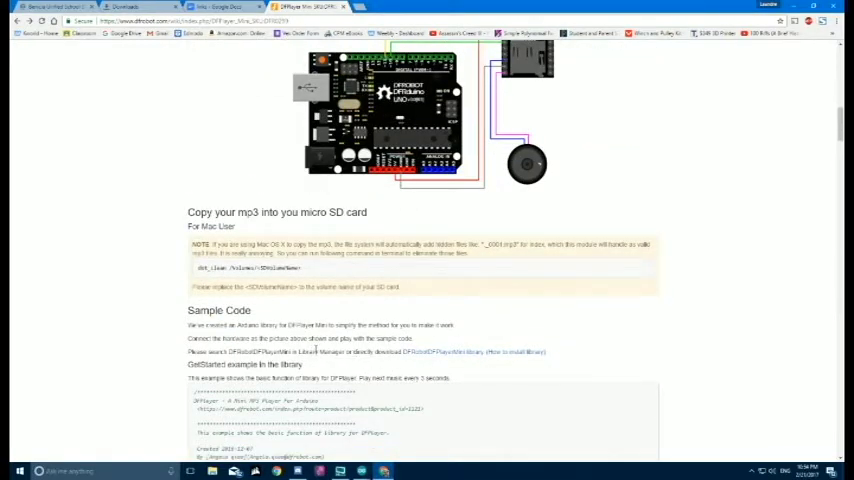
scroll(up, 3)
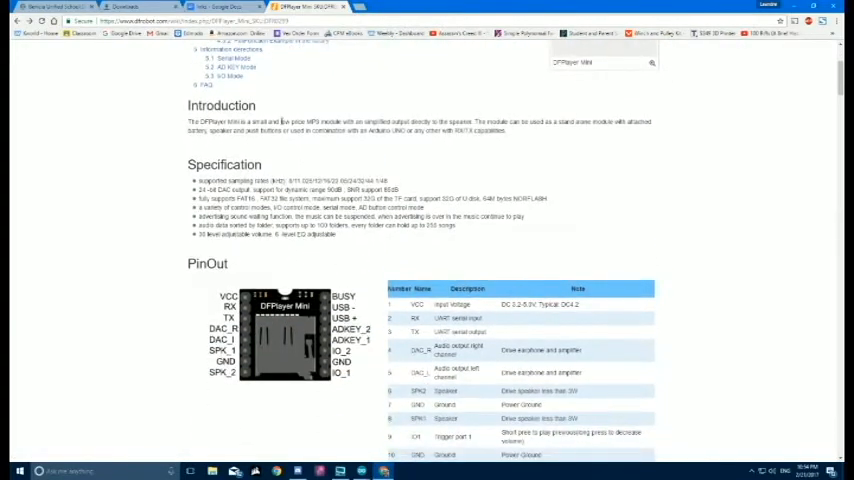
click(218, 7)
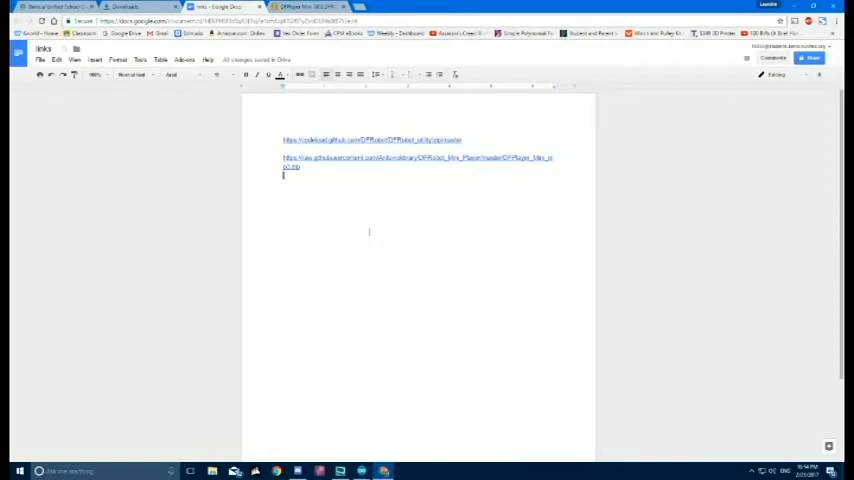
mouse_move(260, 261)
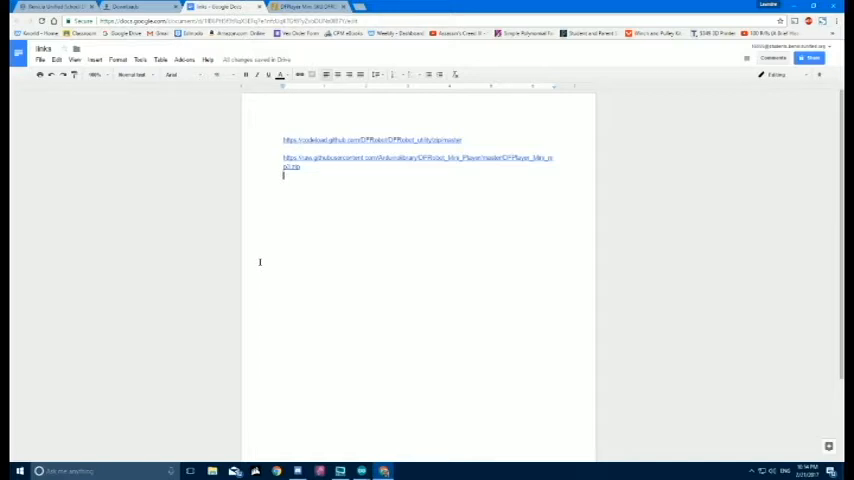
- Follow the first codeload.github.com download link in the links document
click(124, 7)
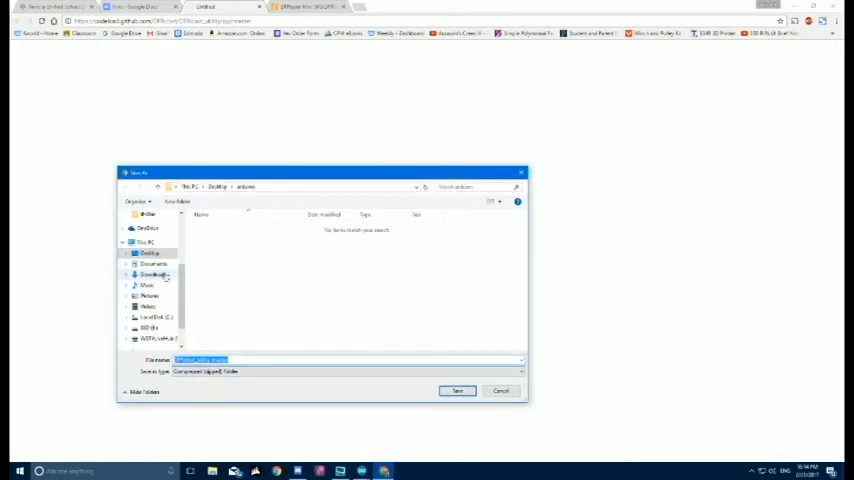
mouse_move(152, 263)
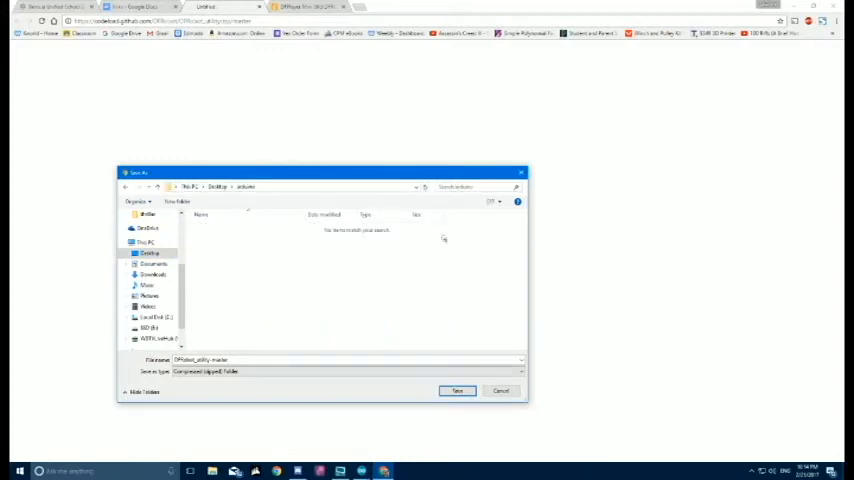
- Save the DFRobot utility zip and DFPlayer Mini zip into Desktop > arduino > sd
click(177, 201)
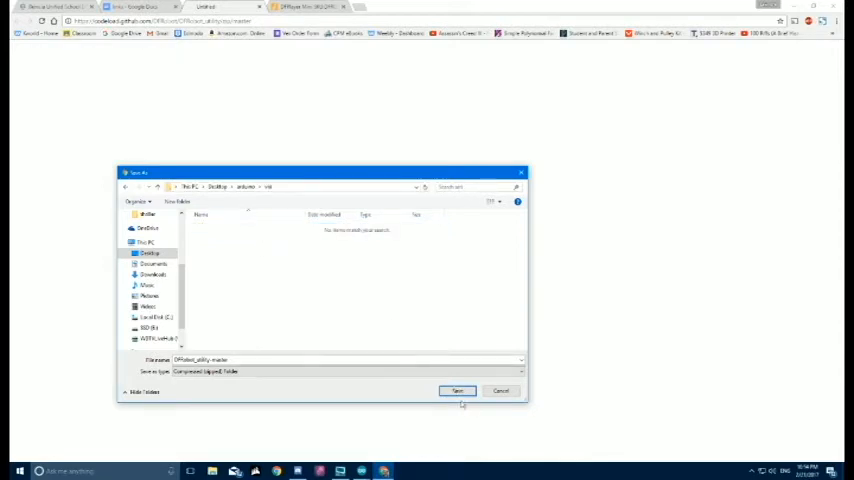
click(457, 390)
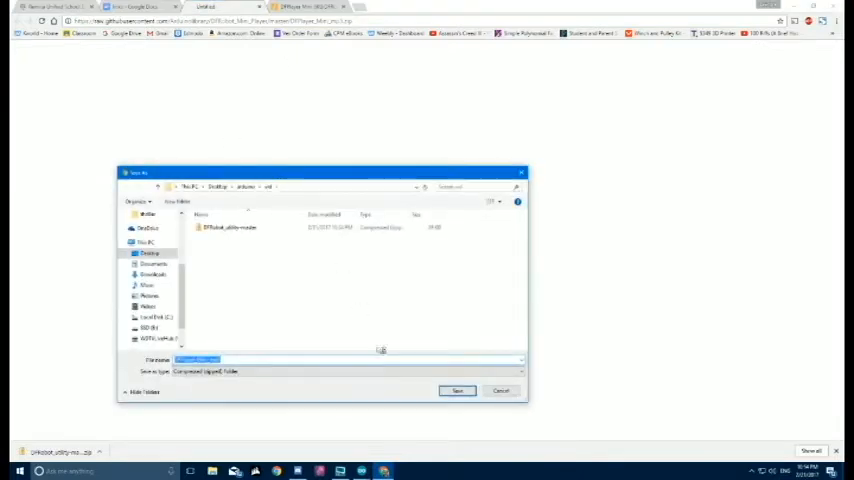
click(457, 390)
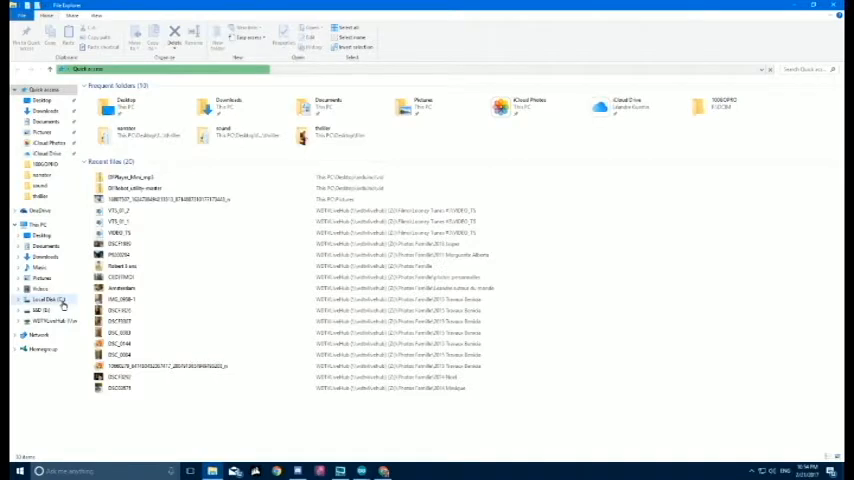
- Browse File Explorer to C: > Program Files (x86) > Arduino > libraries
click(48, 299)
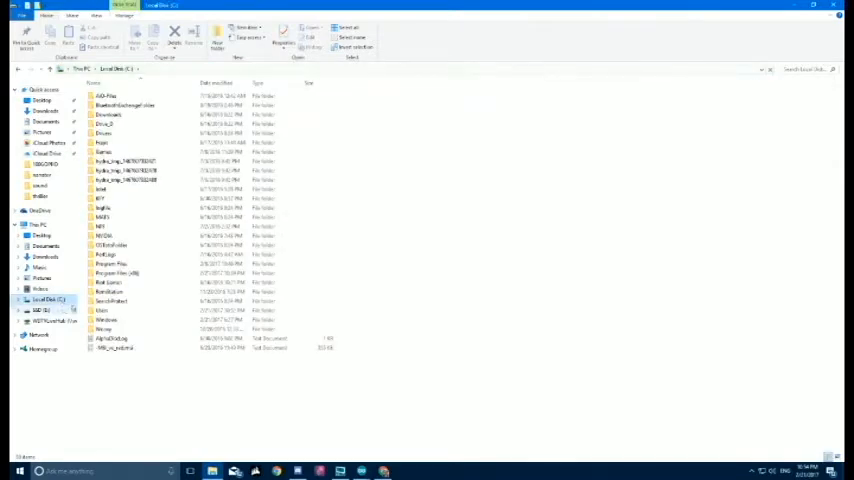
click(110, 264)
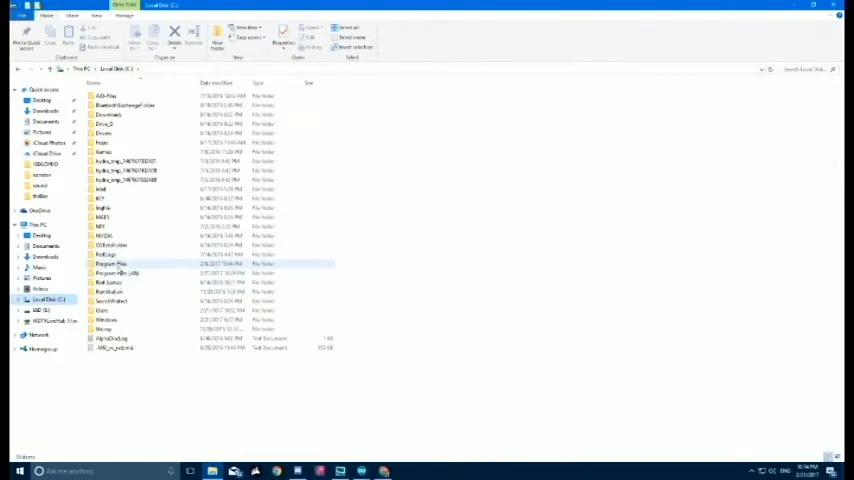
double_click(110, 264)
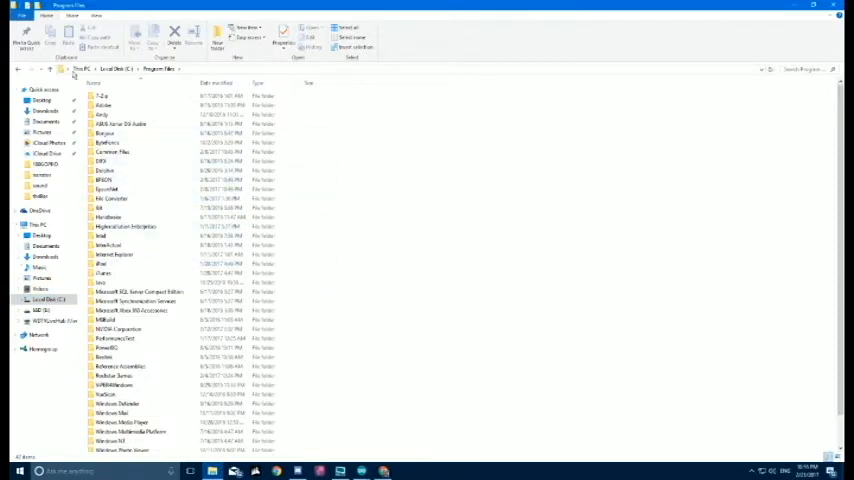
click(17, 56)
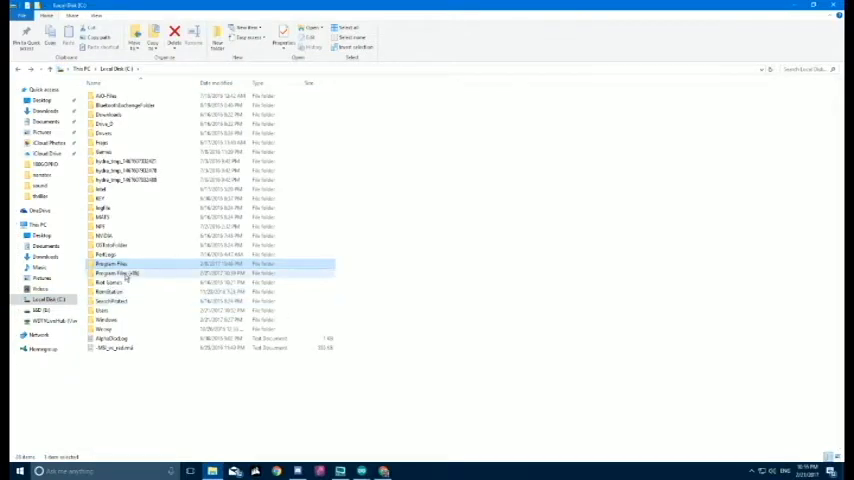
double_click(117, 273)
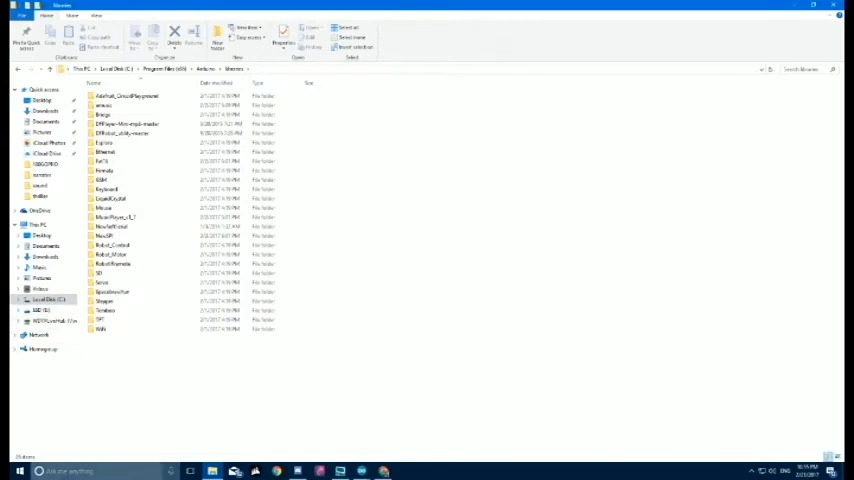
click(120, 123)
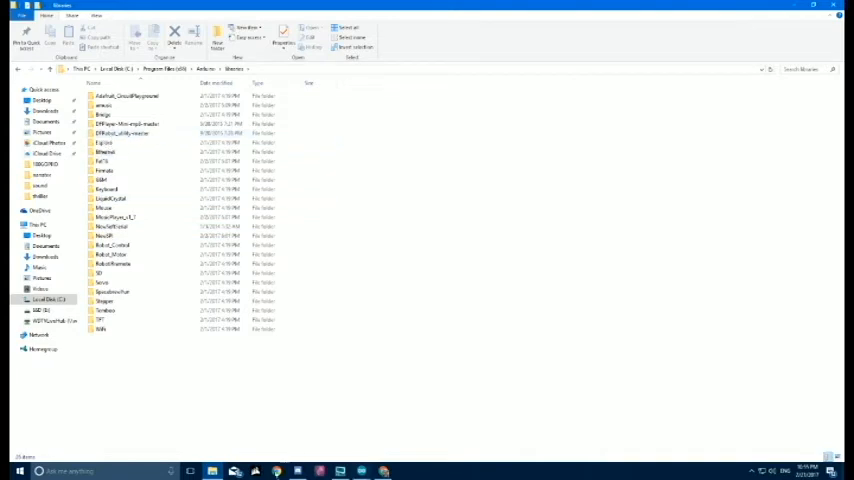
mouse_move(215, 471)
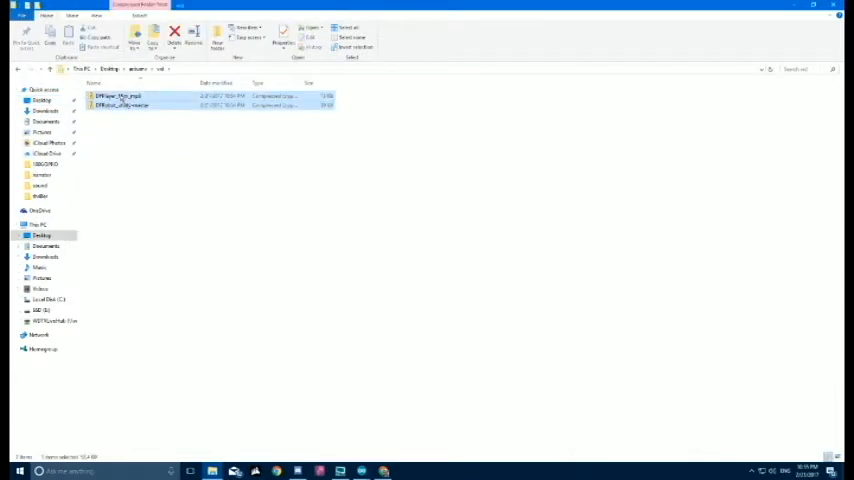
- Copy the extracted DFPlayer-Mini-mp3-master and DFRobot_utility-master folders into Arduino libraries, answering the replace prompt
right_click(120, 104)
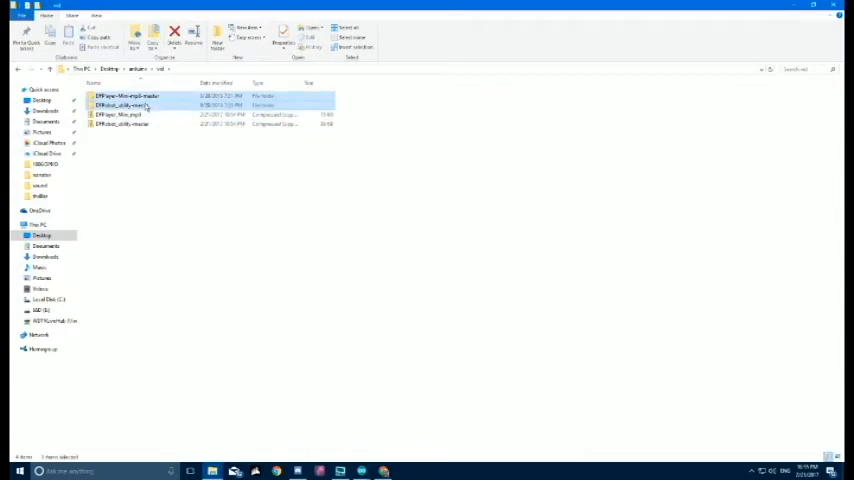
right_click(128, 104)
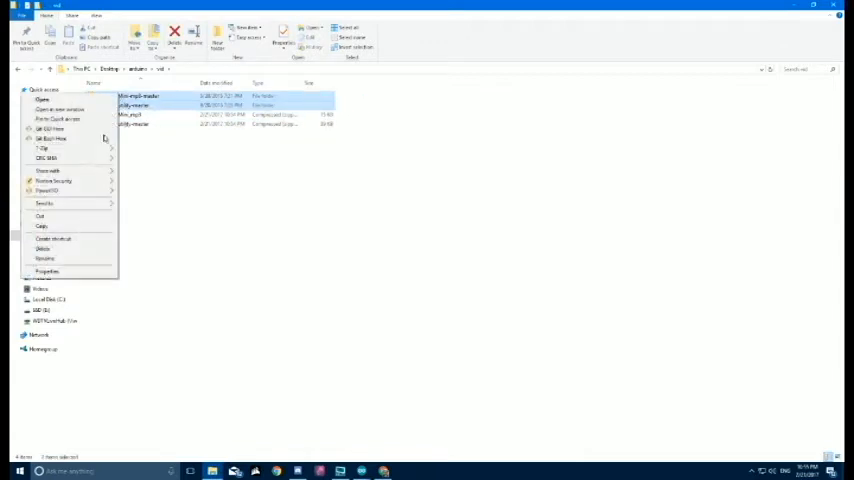
mouse_move(45, 248)
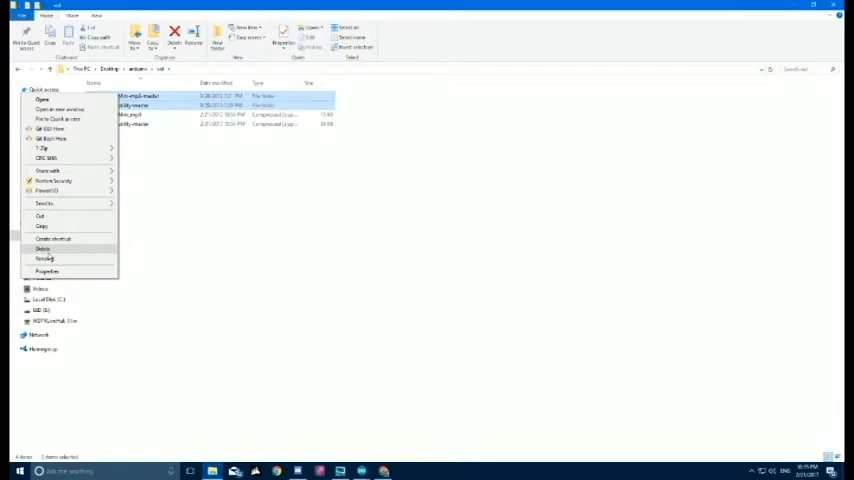
click(45, 258)
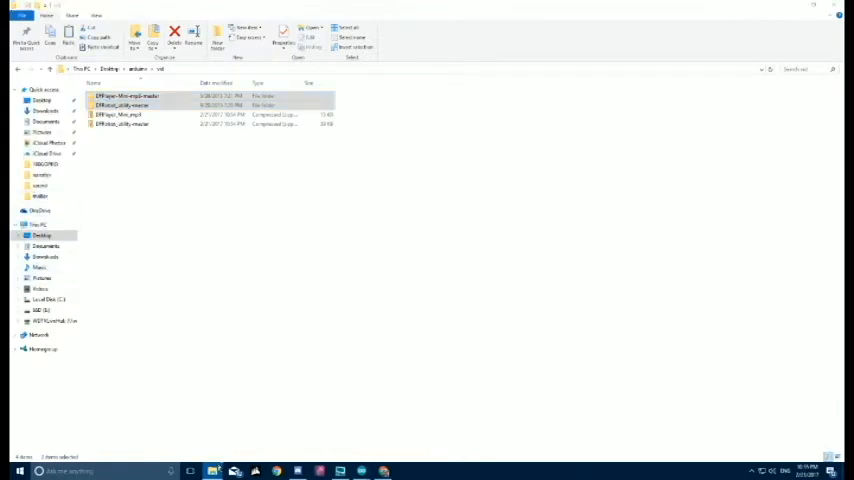
click(50, 299)
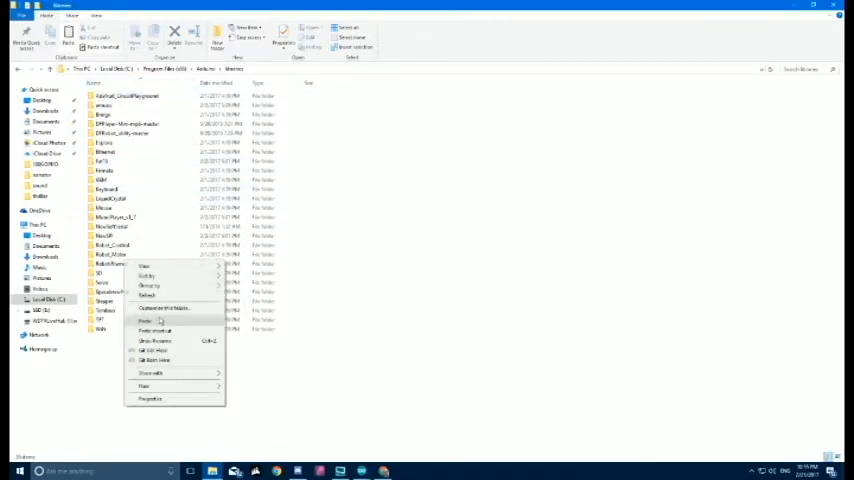
click(145, 320)
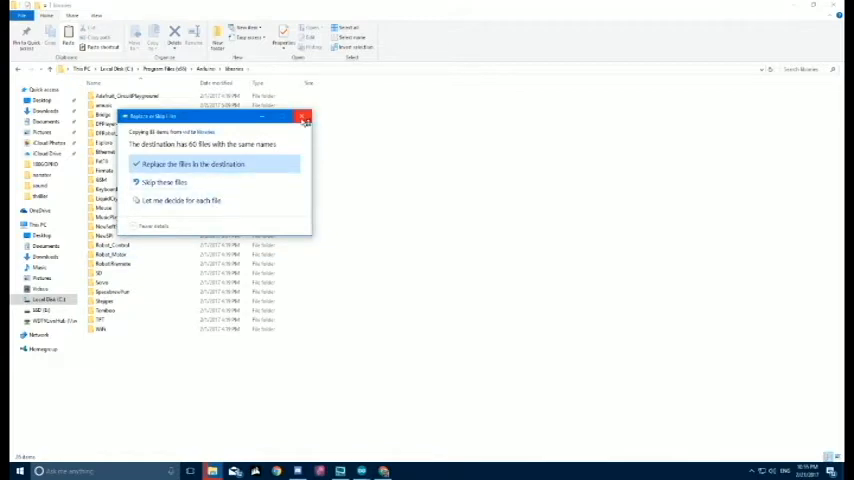
click(304, 117)
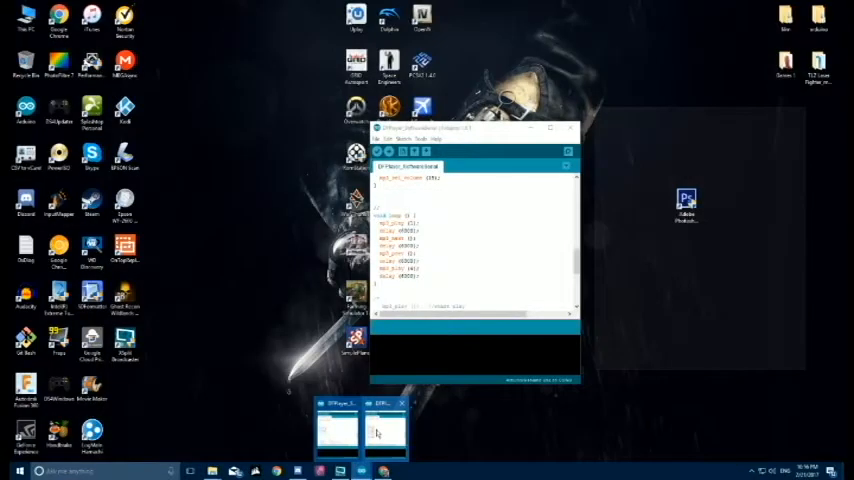
- Open the DFPlayer example sketch and change loop() to mp3_play(1) followed by while(1){ delay(10); }
click(337, 430)
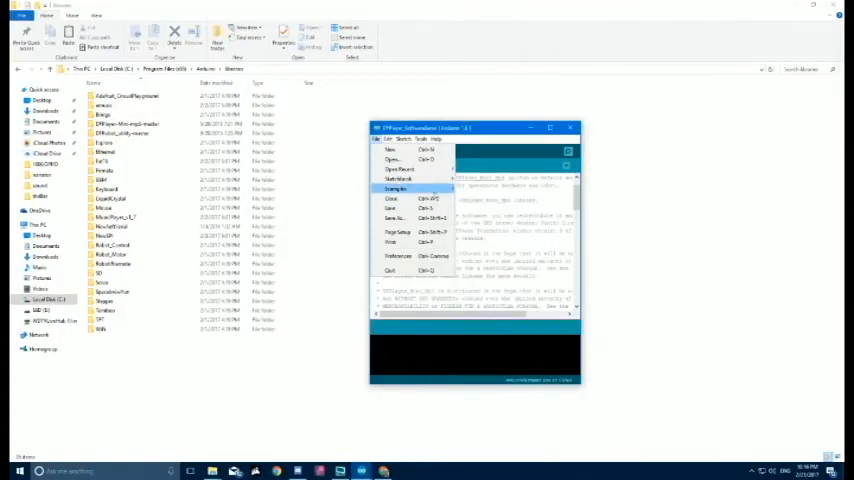
click(396, 189)
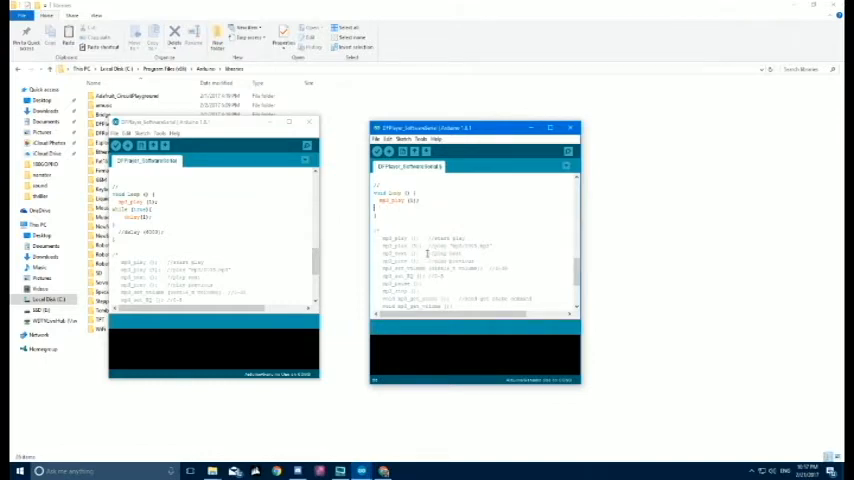
text(while (true){)
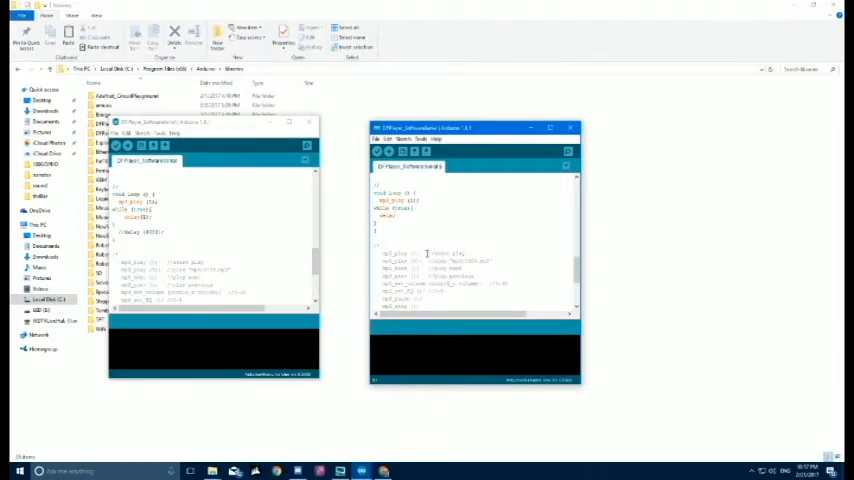
click(397, 215)
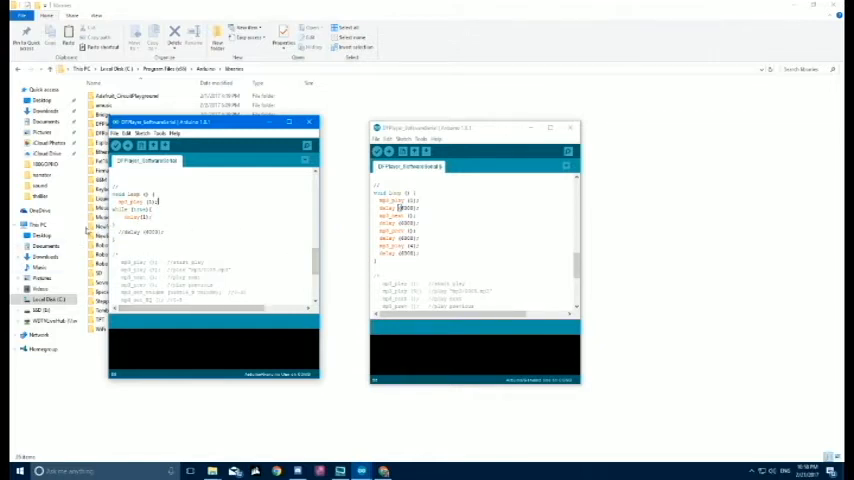
mouse_move(453, 205)
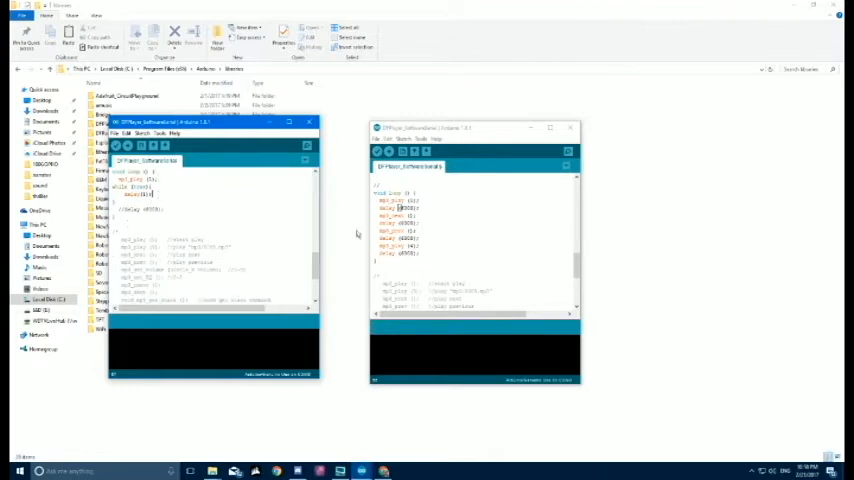
mouse_move(503, 226)
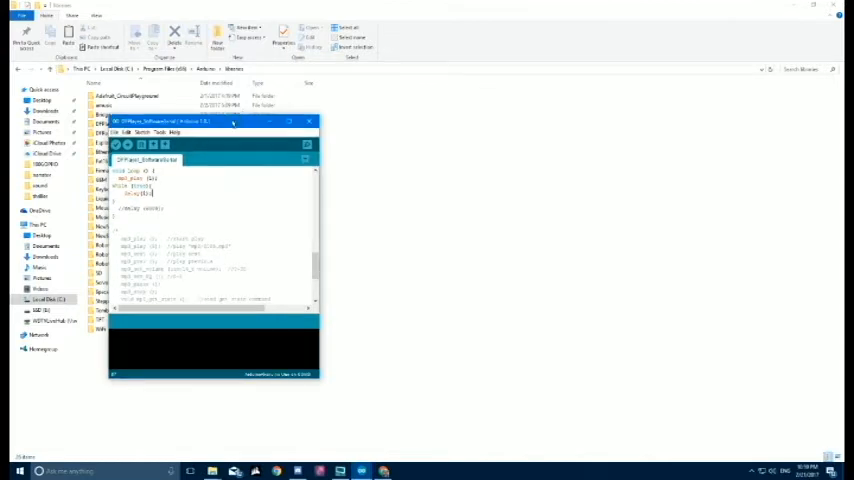
- Create an empty folder named 'SD card sim' inside the sd folder and open it
drag(210, 121, 505, 107)
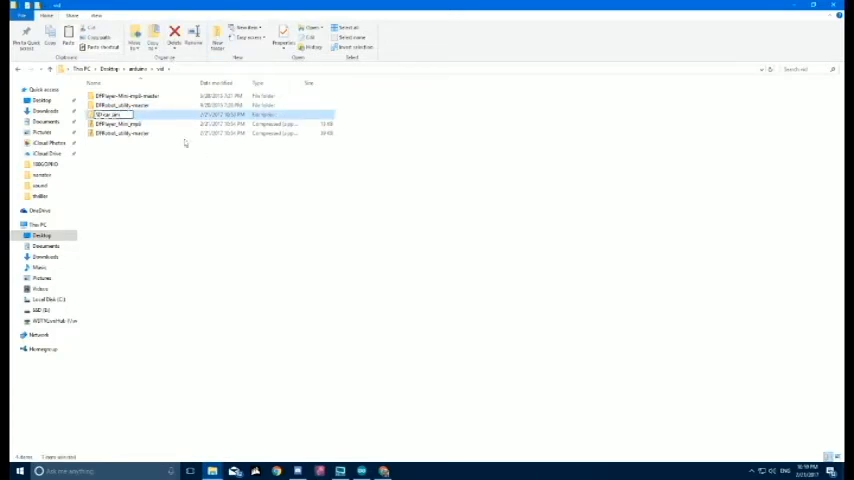
double_click(113, 114)
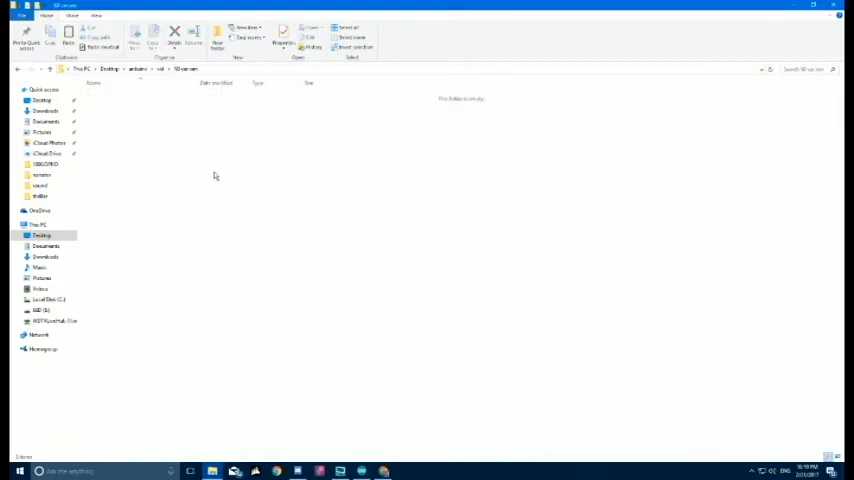
mouse_move(205, 153)
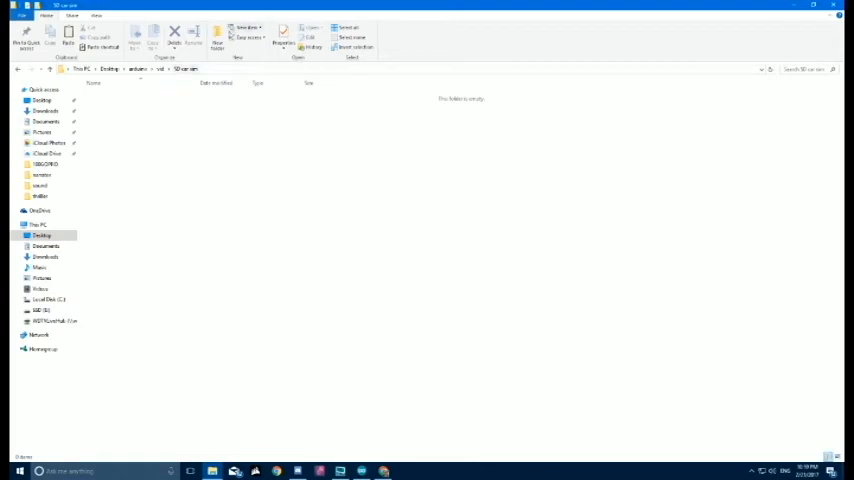
mouse_move(212, 471)
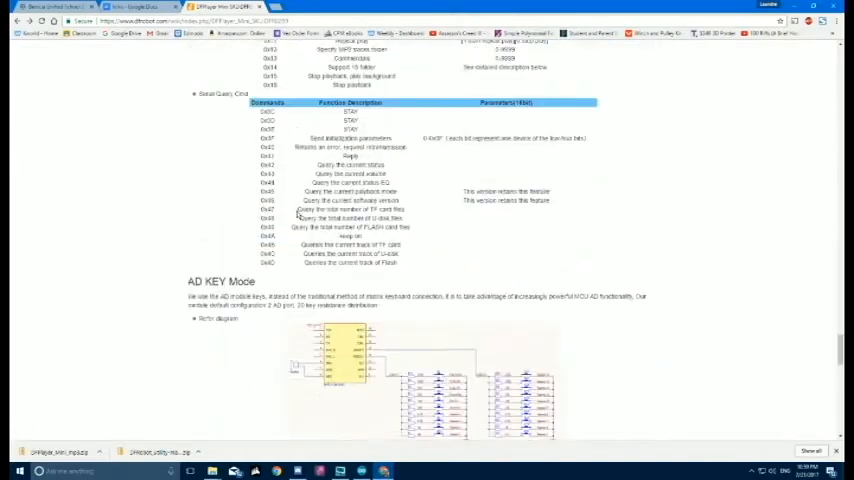
scroll(up, 3)
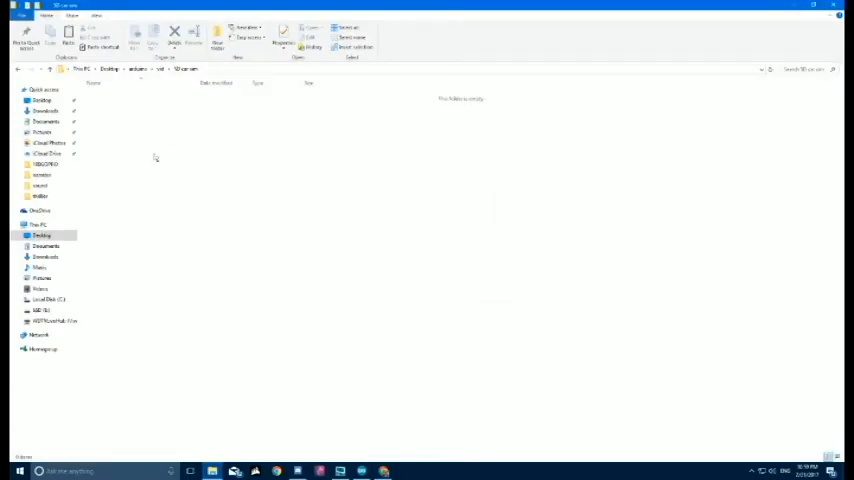
- Make an mp3 folder inside SD card sim and open it
click(217, 35)
text(mp3)
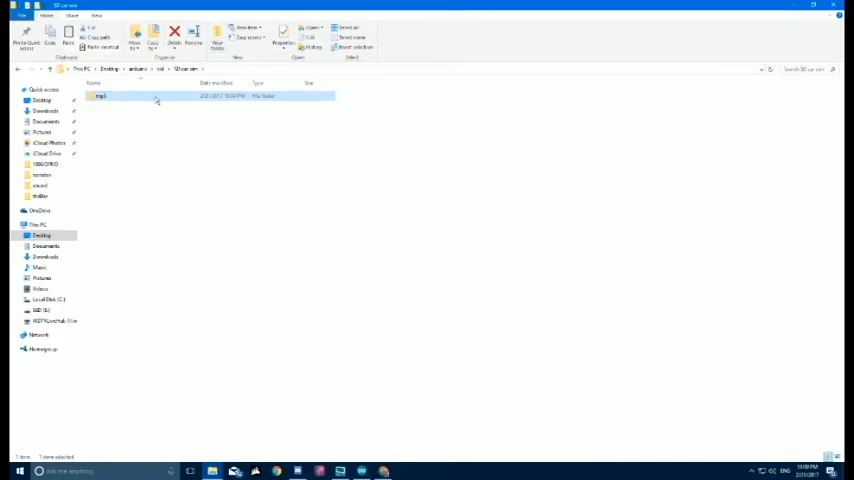
double_click(100, 95)
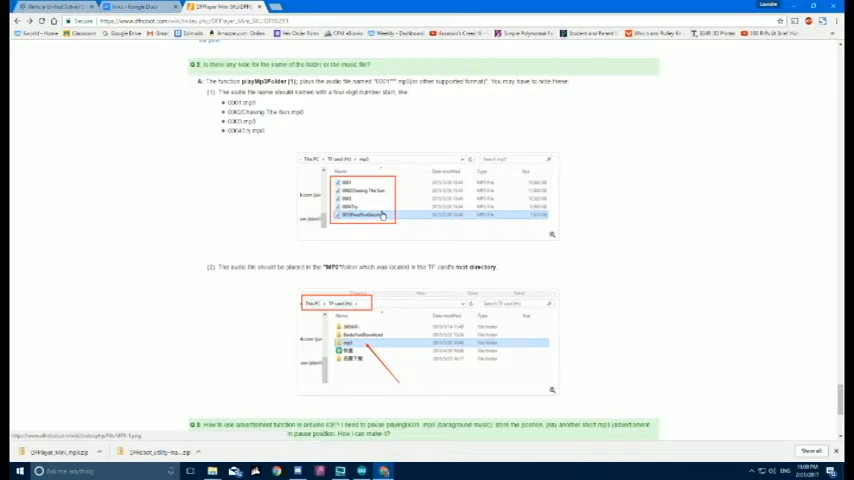
mouse_move(318, 213)
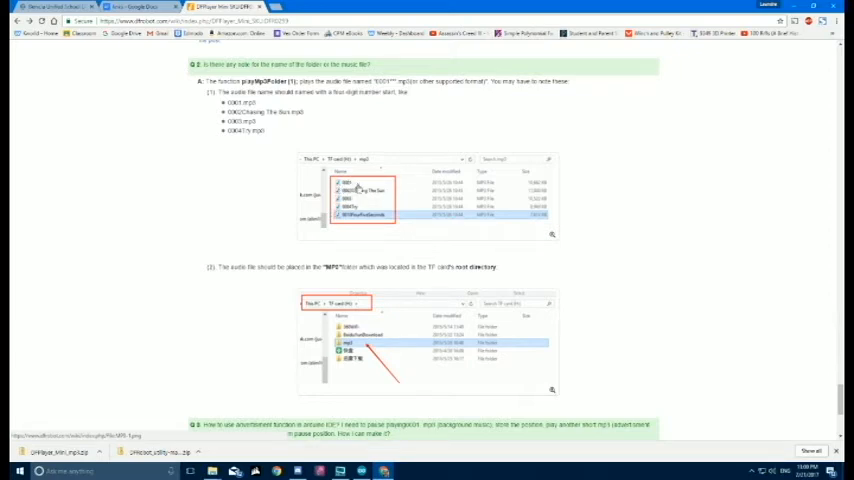
mouse_move(490, 230)
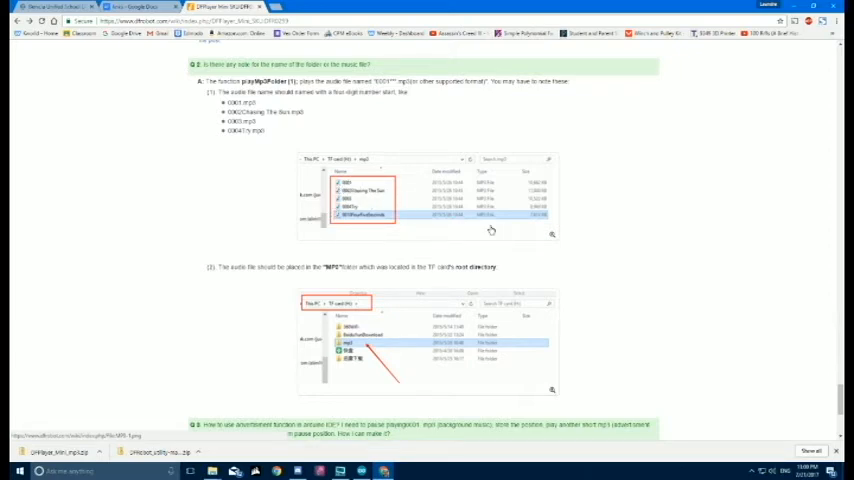
mouse_move(460, 218)
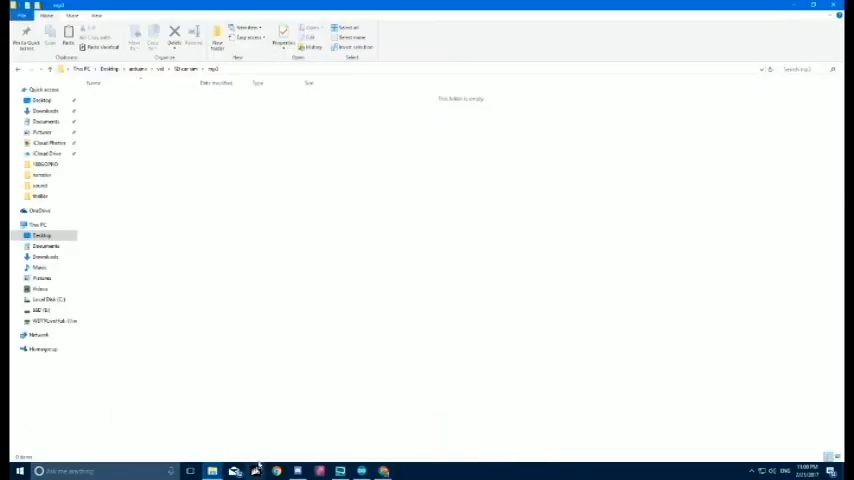
mouse_move(220, 160)
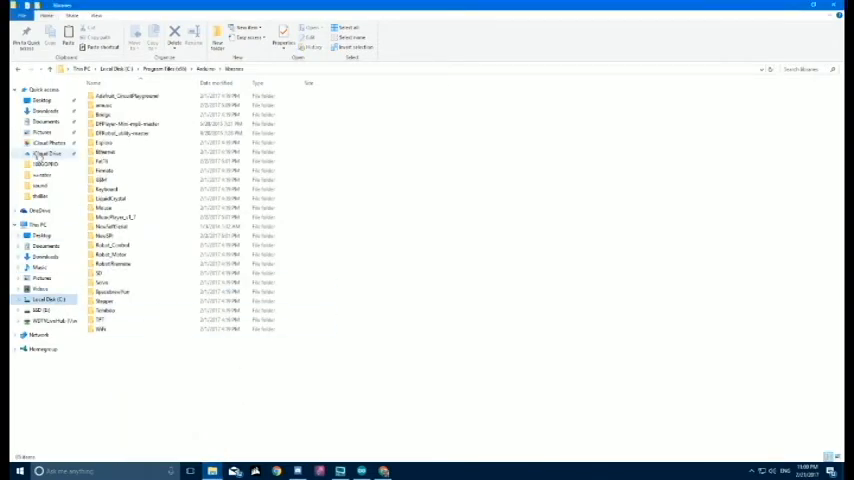
- Put the song files into mp3 and rename the first two with 0001 and 0002 prefixes
click(39, 267)
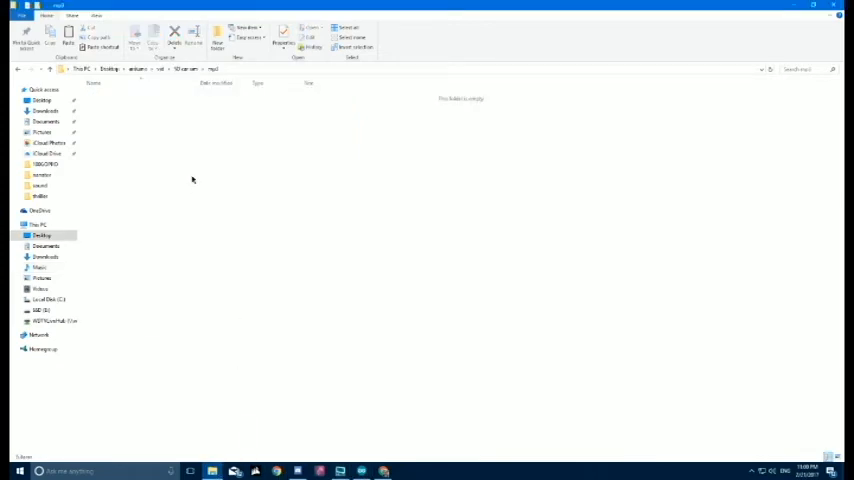
mouse_move(254, 229)
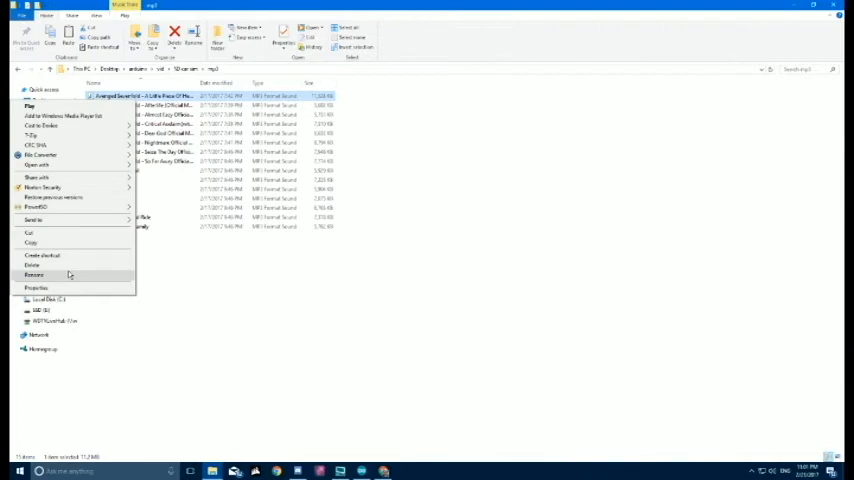
click(35, 274)
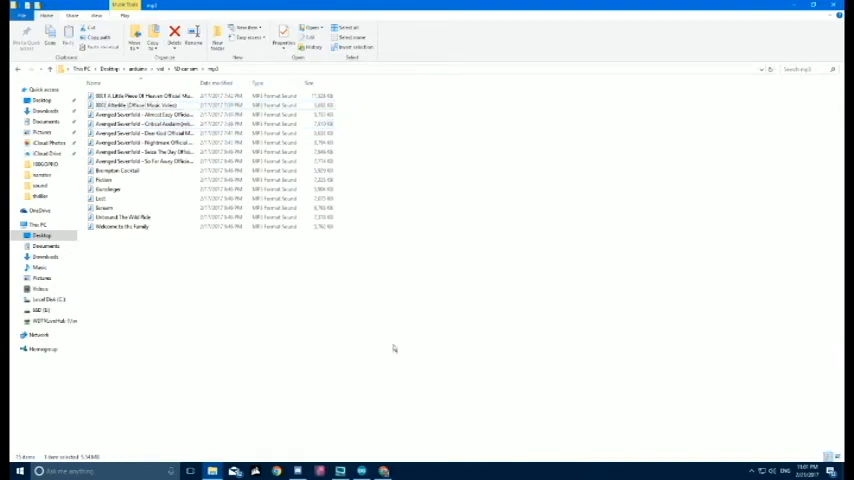
click(140, 114)
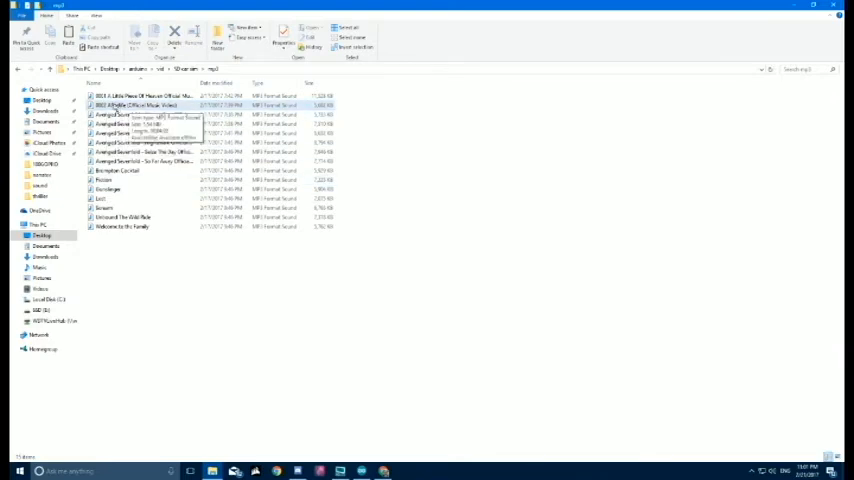
right_click(140, 96)
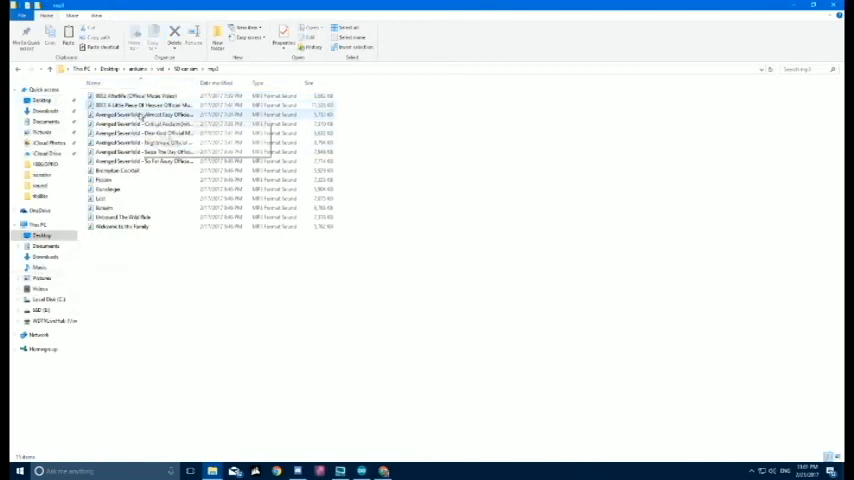
click(140, 105)
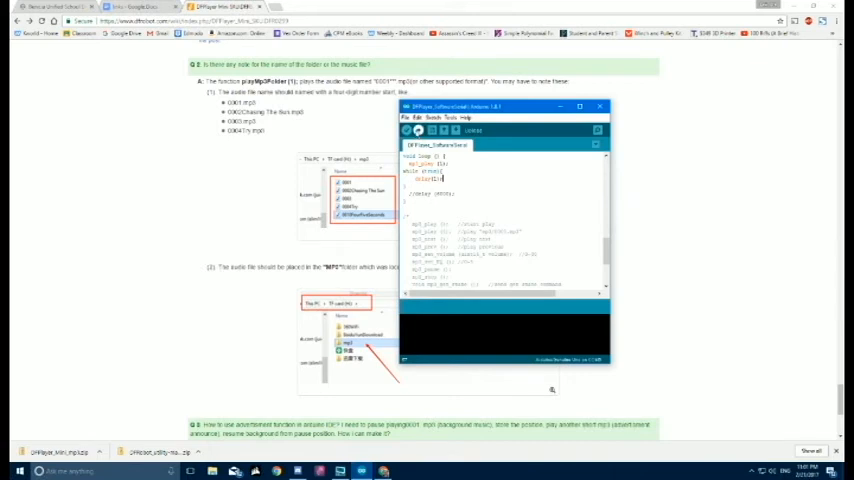
- Compile and upload the DFPlayer software-serial example sketch to the board
click(410, 130)
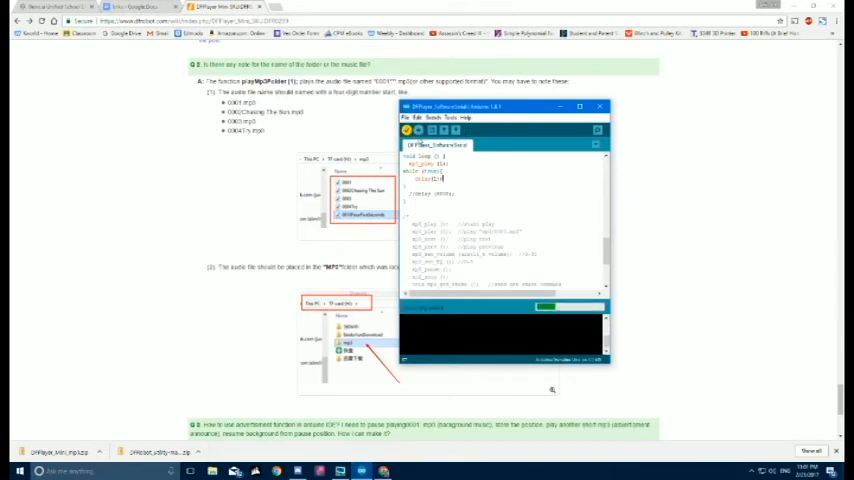